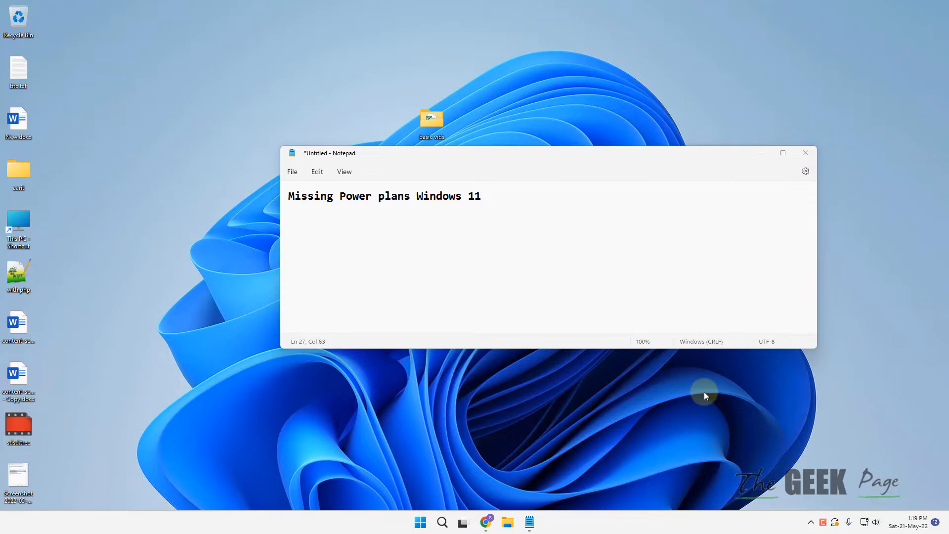
Search Windows for "command prompt" to show the Command Prompt best match.
left_click(442, 523)
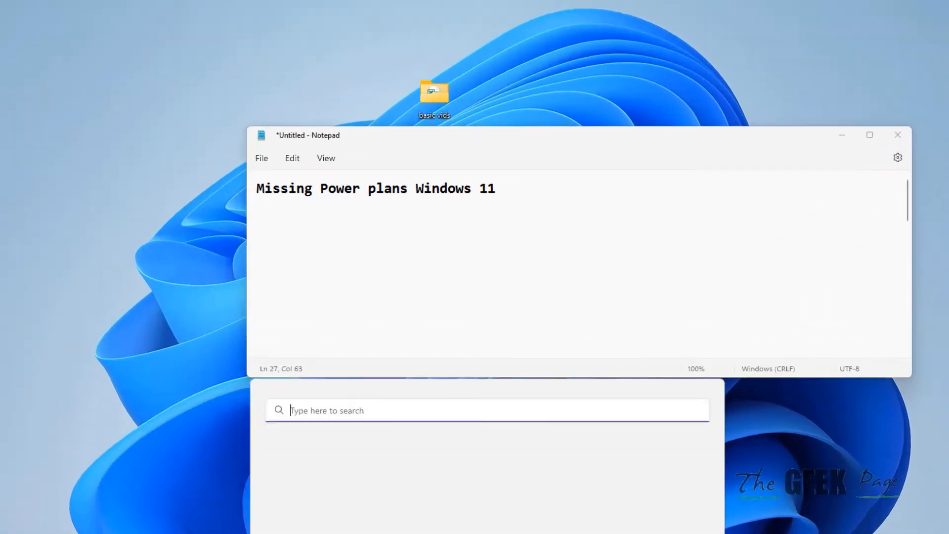
type("command prompt")
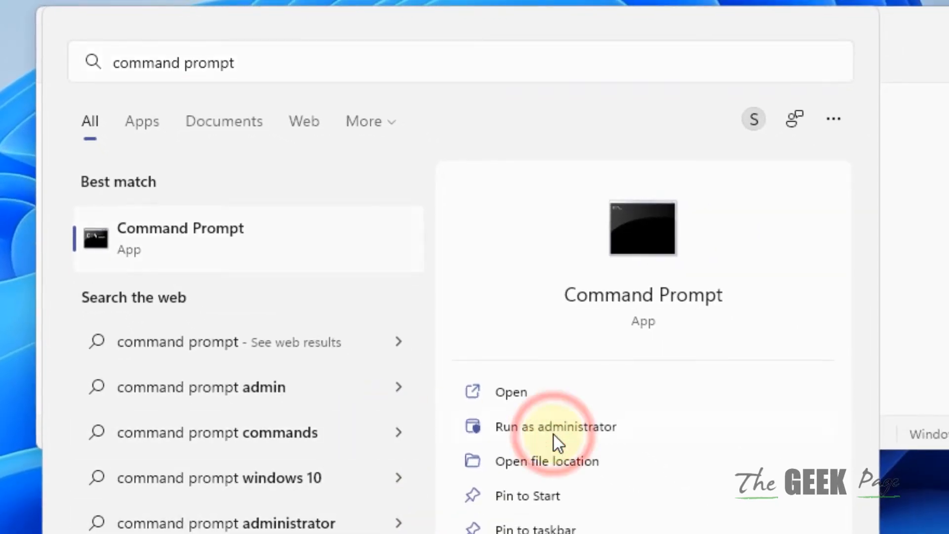
Run Command Prompt as administrator and execute powercfg -restoredefaultschemes.
left_click(555, 426)
type("powercfg -restoredefaultschemes")
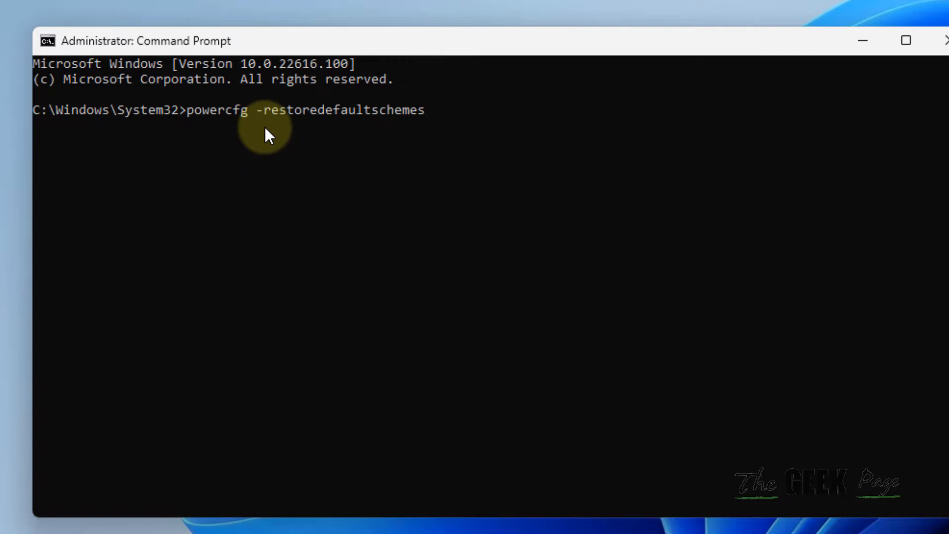
key("Enter")
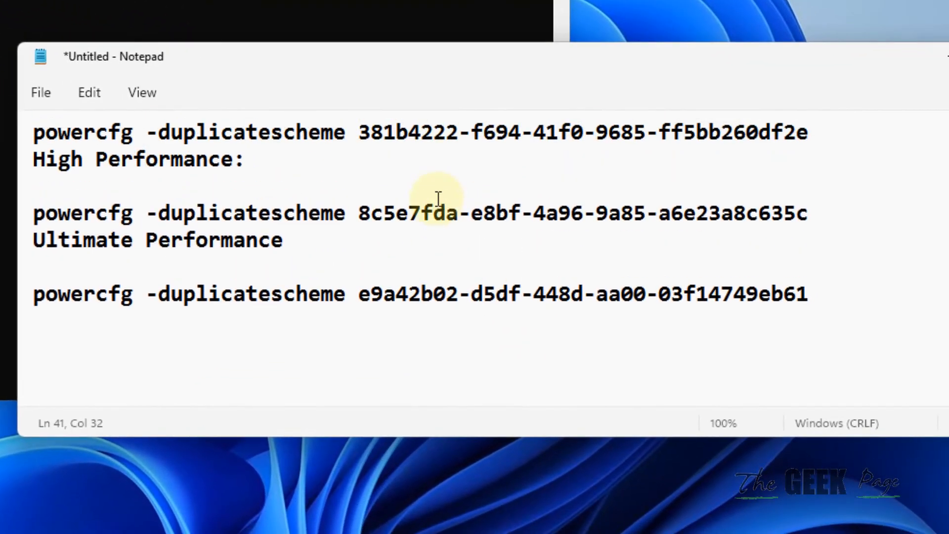
Add spacing after the Power saver duplicatescheme command in the Notepad list.
scroll("down", 3)
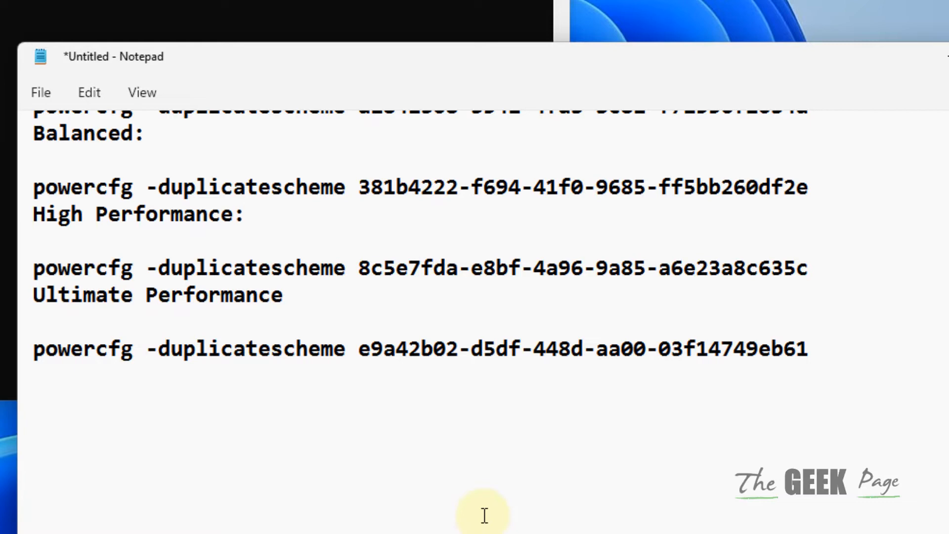
scroll("down", 3)
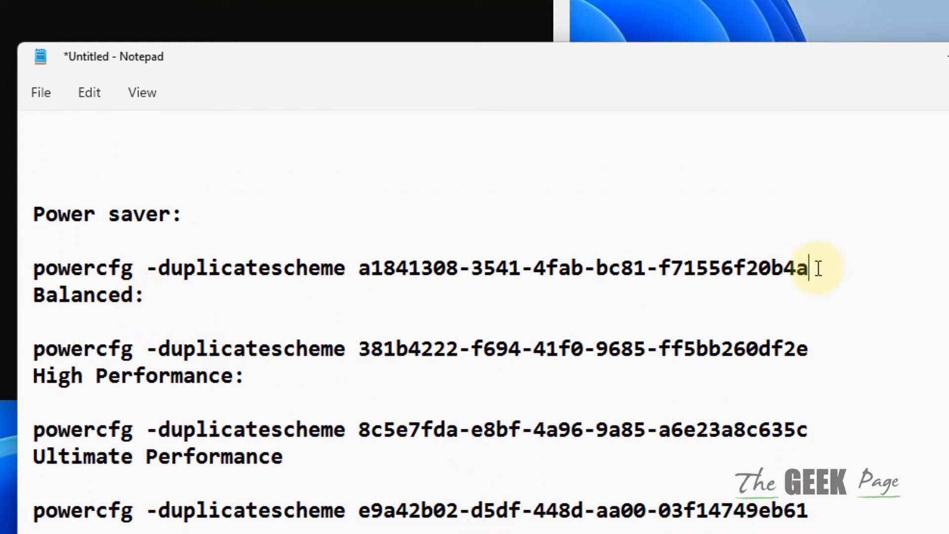
key("Enter")
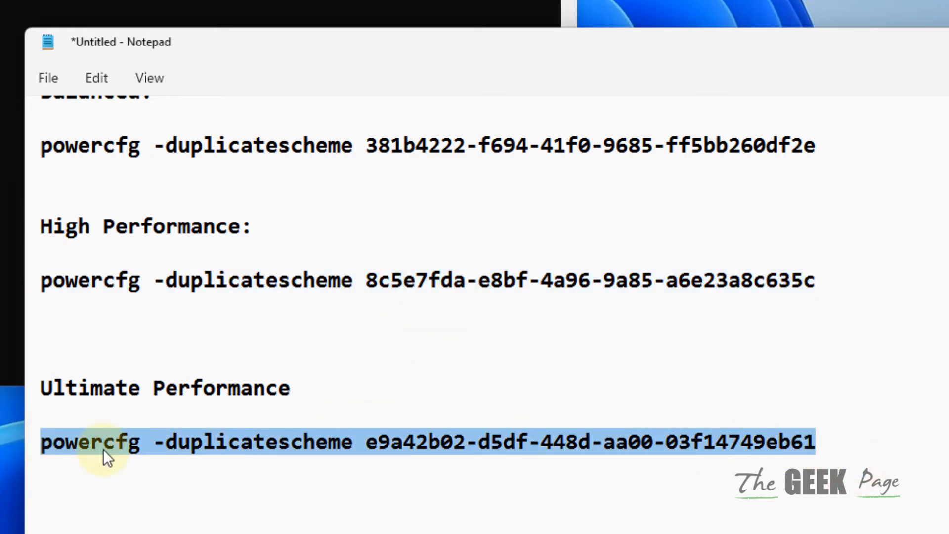
scroll("down", 3)
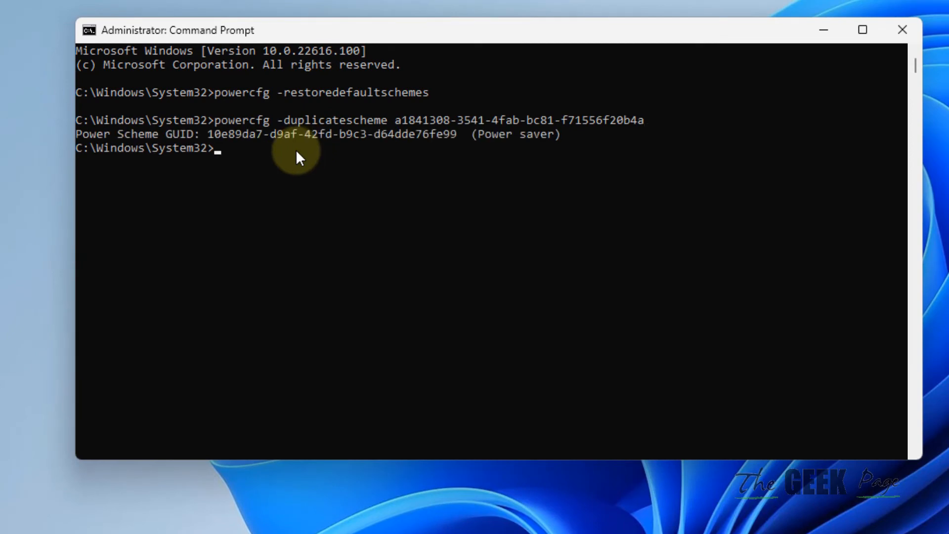
mouse_move(855, 348)
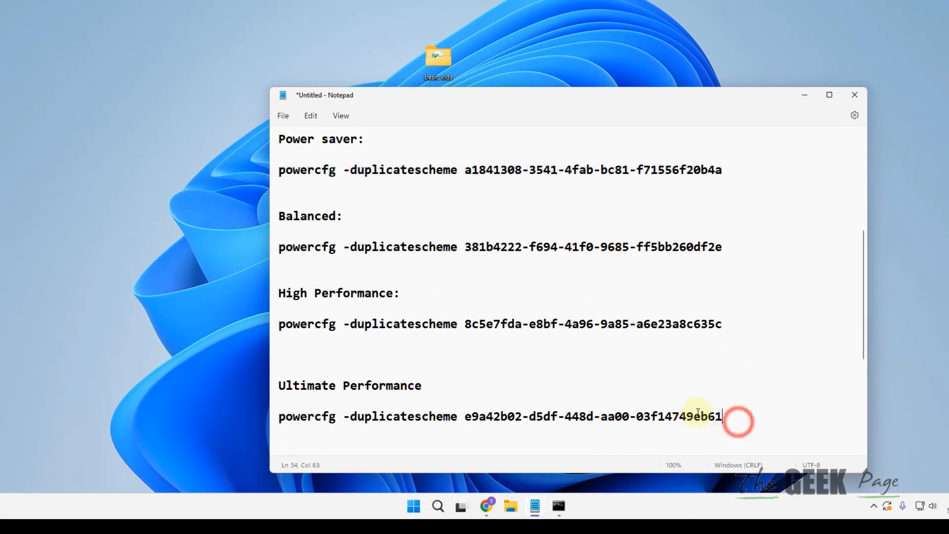
Return focus to Notepad at the Balanced plan's powercfg -duplicatescheme 381b4222 line.
left_click(381, 149)
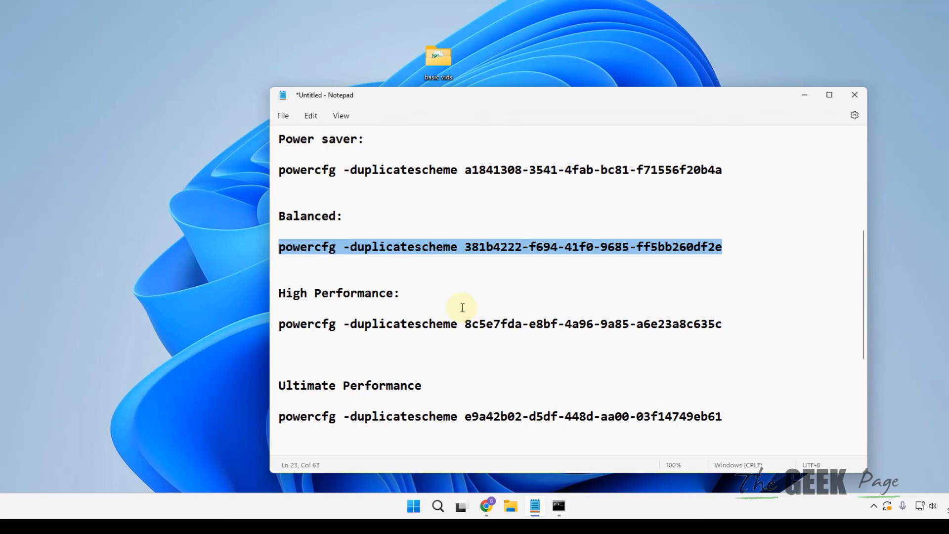
mouse_move(465, 270)
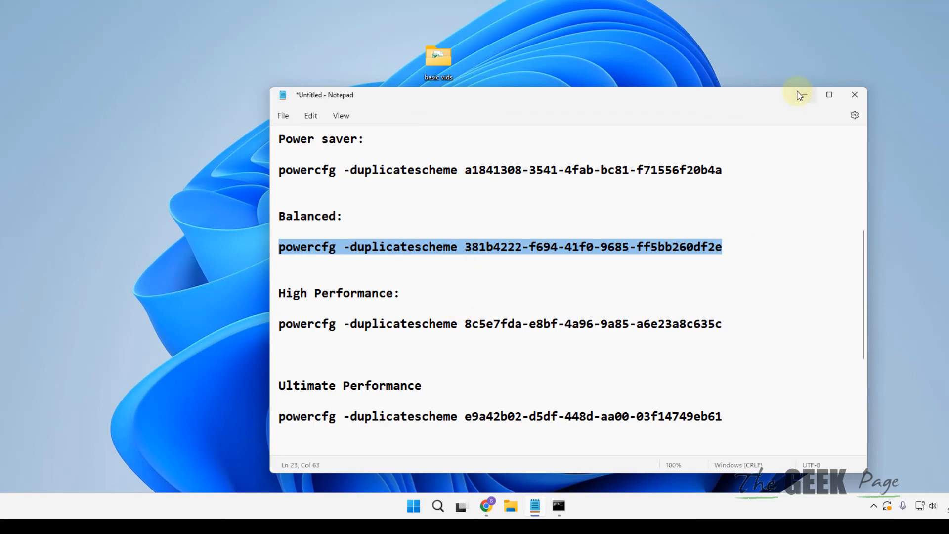
mouse_move(800, 95)
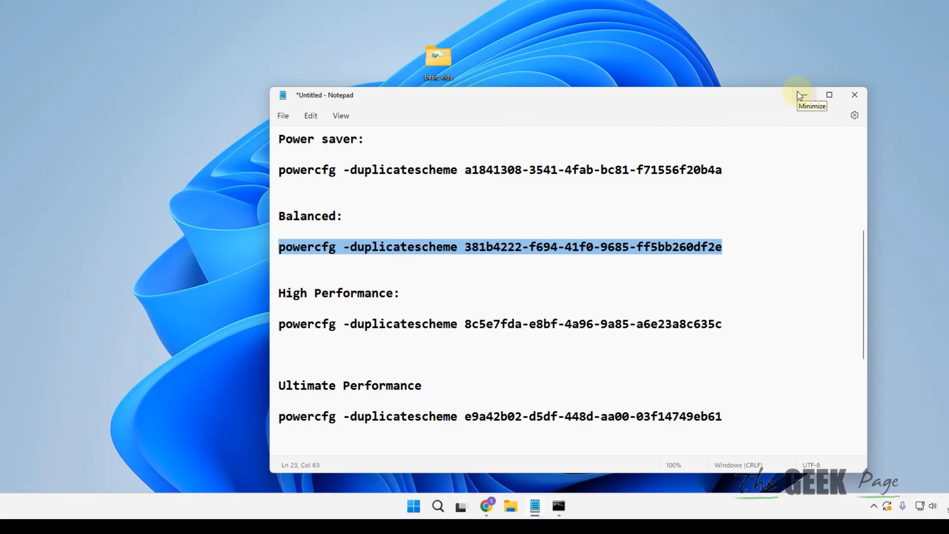